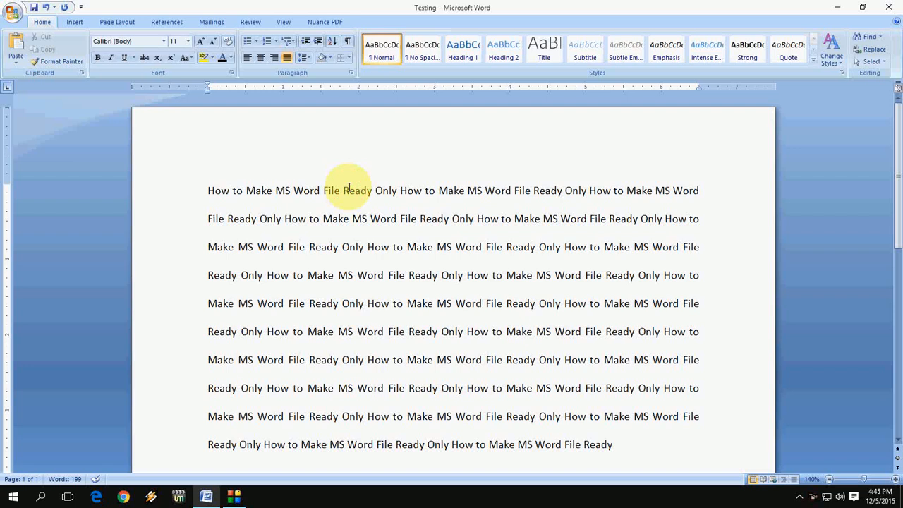
# Step: Switch the ribbon to the Review tab for protection tools
pyautogui.click(482, 303)
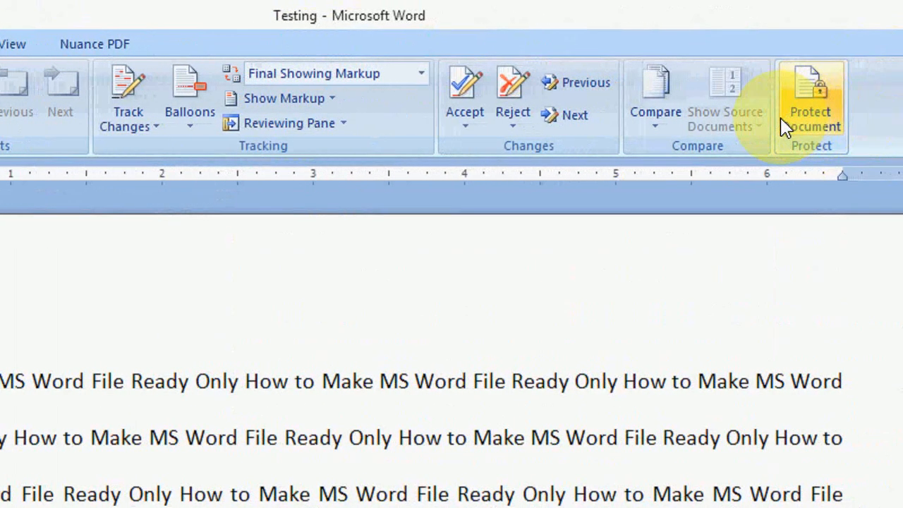
# Step: Restrict editing to 'No changes (Read only)' in Restrict Formatting and Editing
pyautogui.click(810, 106)
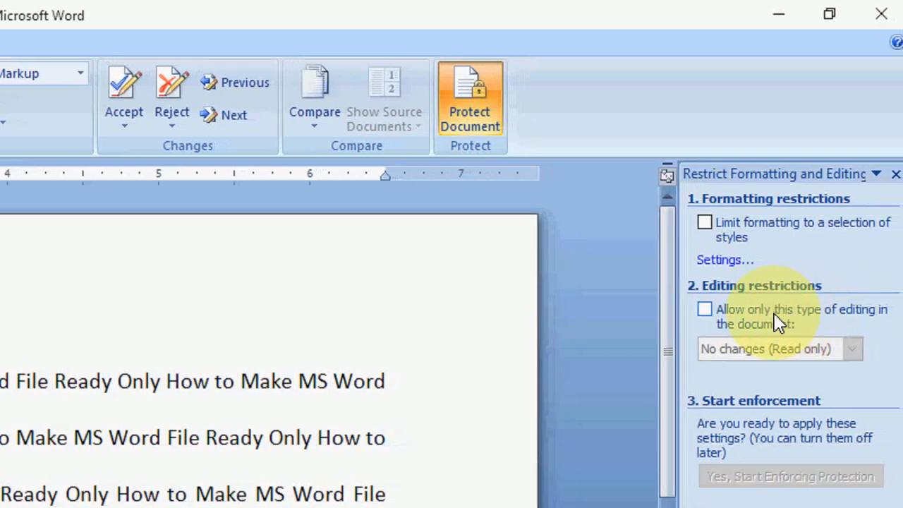
pyautogui.click(704, 309)
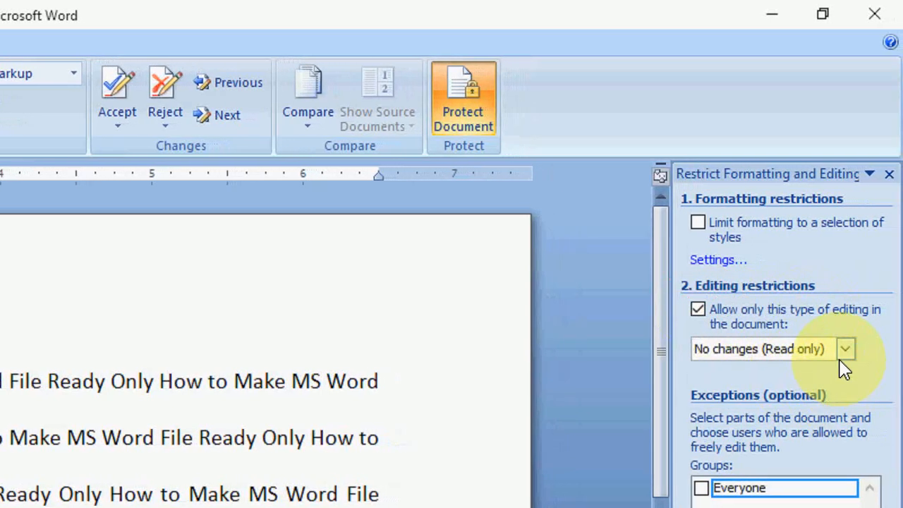
pyautogui.click(845, 349)
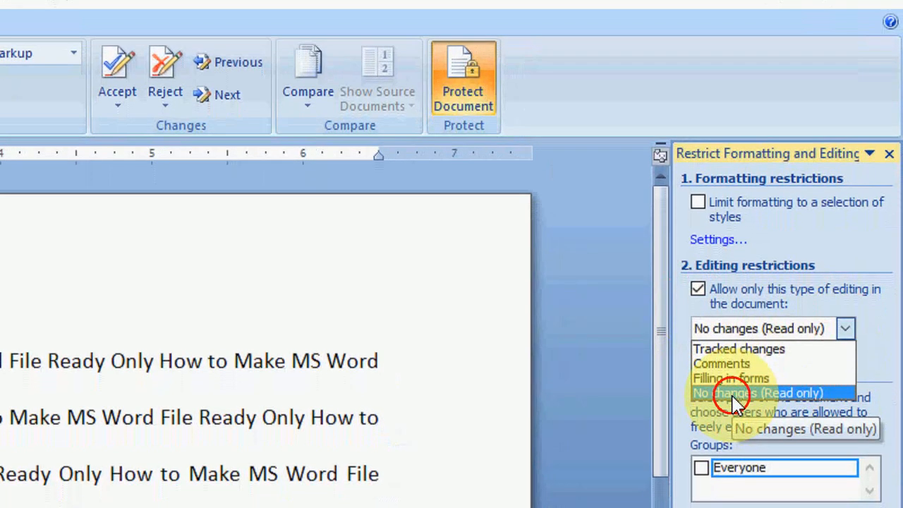
pyautogui.click(761, 393)
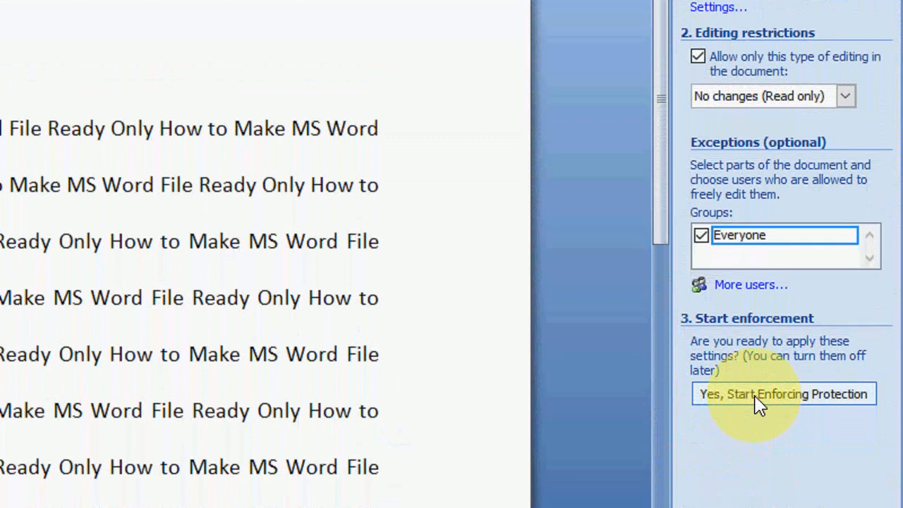
pyautogui.click(783, 394)
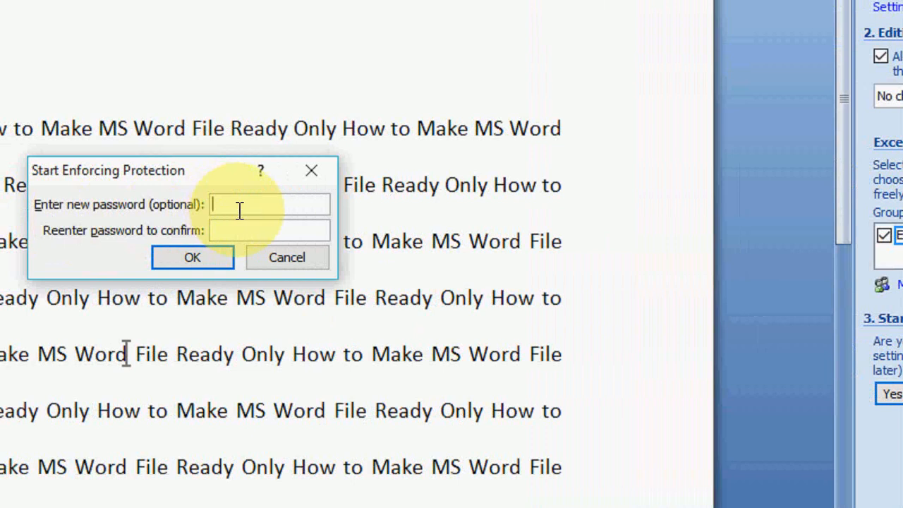
pyautogui.click(192, 257)
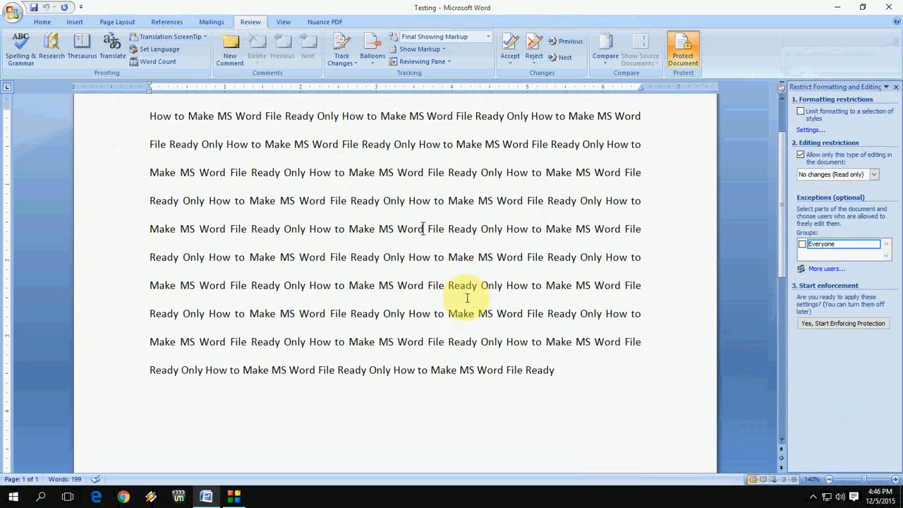
# Step: Start enforcing the read-only protection and confirm it with a password
pyautogui.scroll(-3)
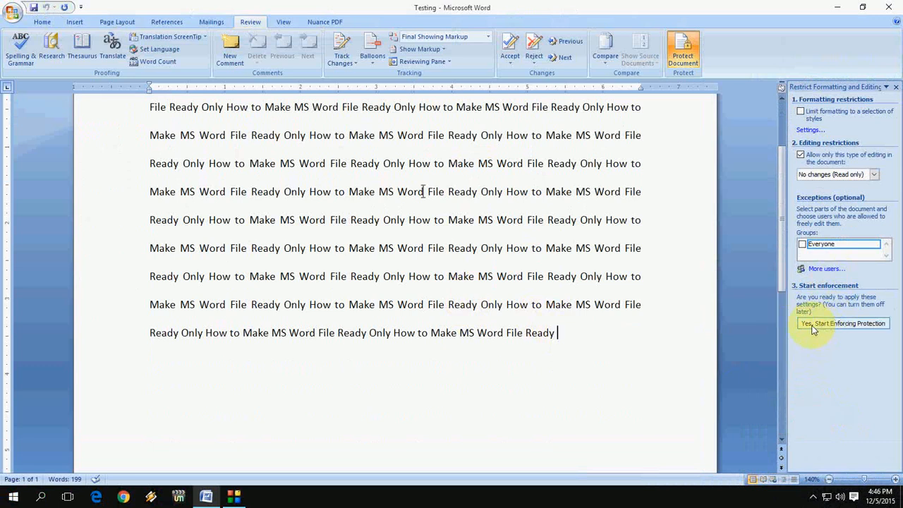
pyautogui.click(843, 323)
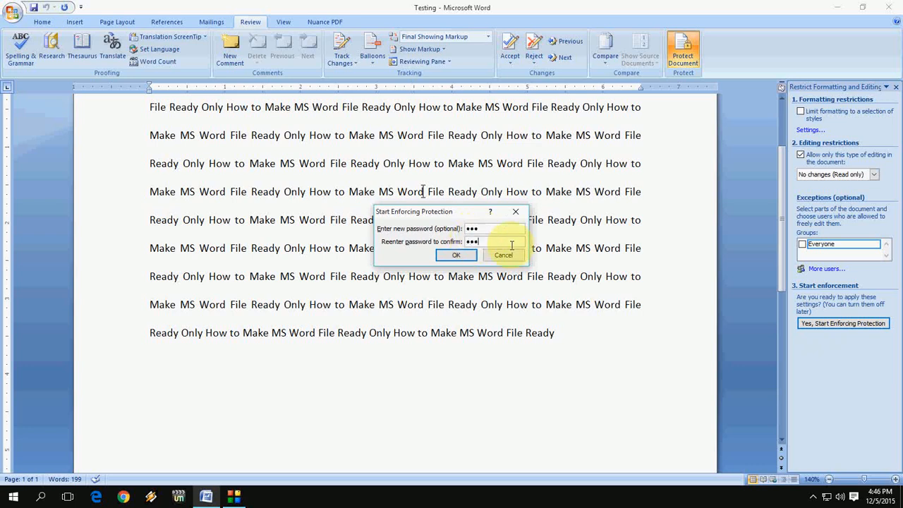
pyautogui.click(456, 254)
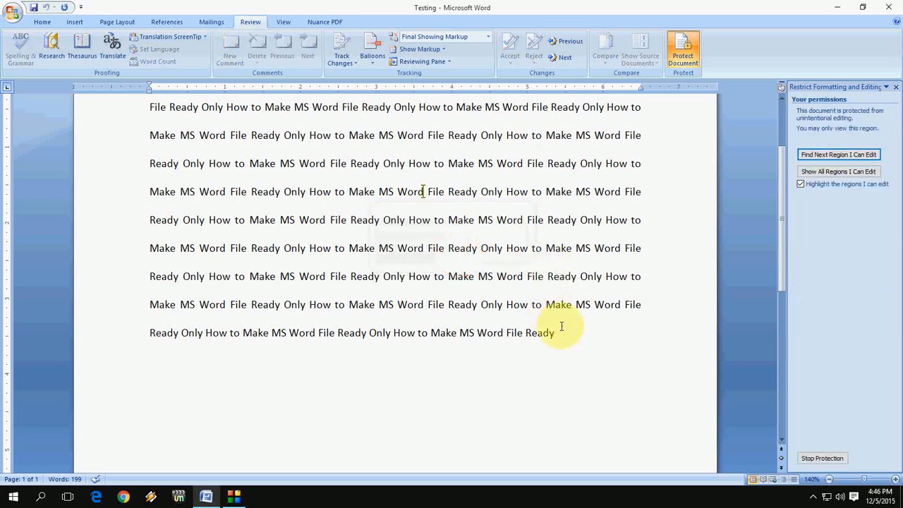
pyautogui.click(557, 332)
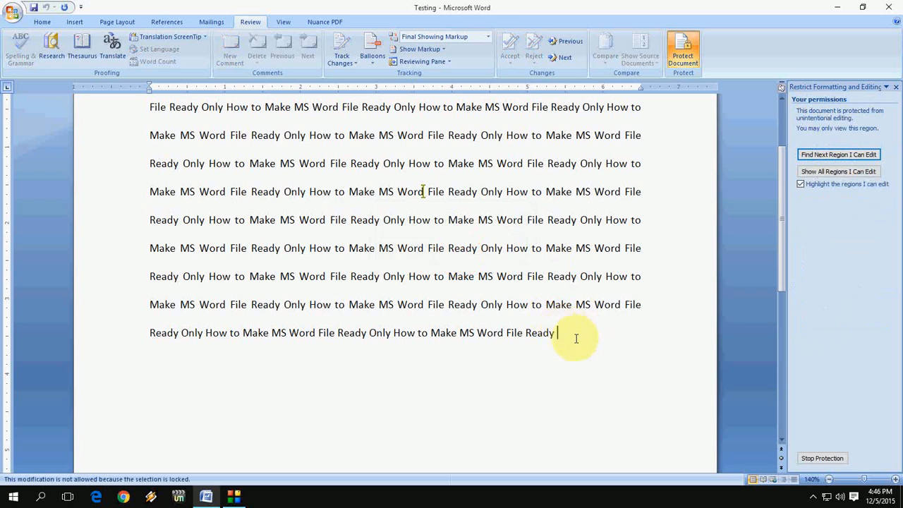
pyautogui.moveTo(550, 344)
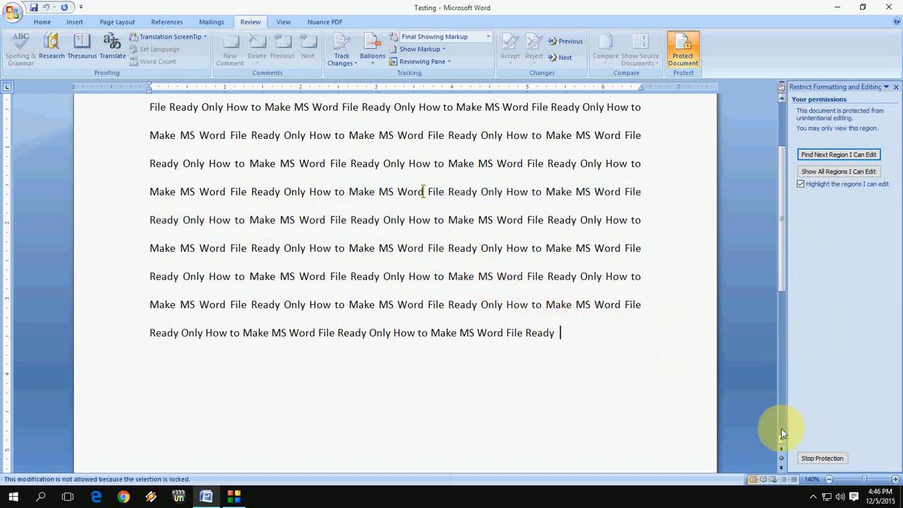
pyautogui.moveTo(822, 458)
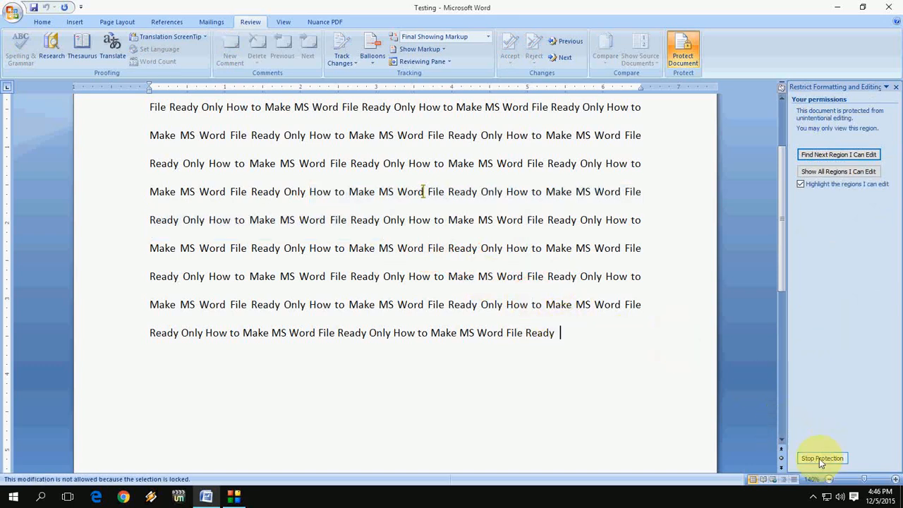
# Step: Stop protection by entering the document password in Unprotect Document
pyautogui.click(822, 458)
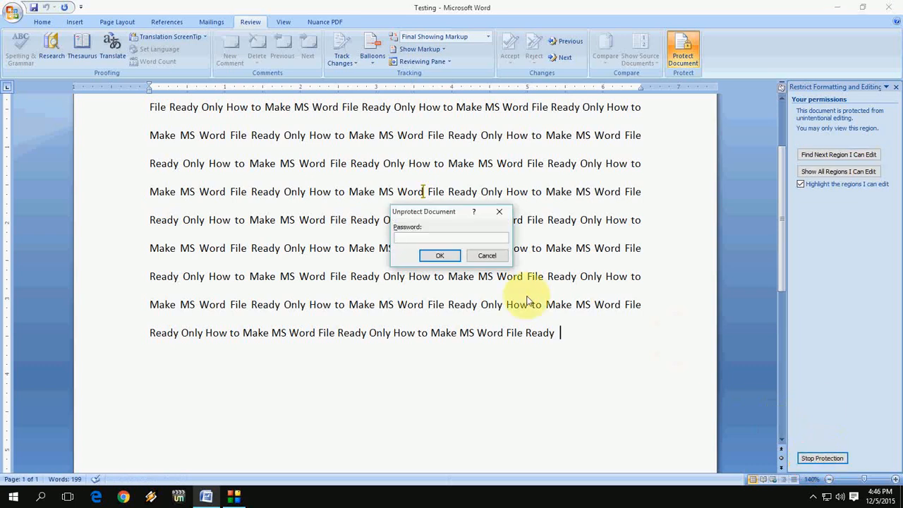
pyautogui.click(450, 237)
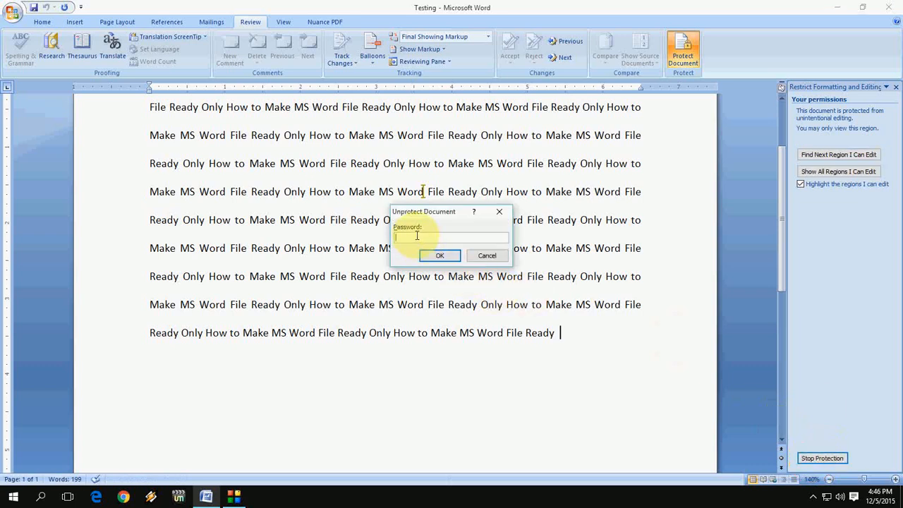
pyautogui.write('***')
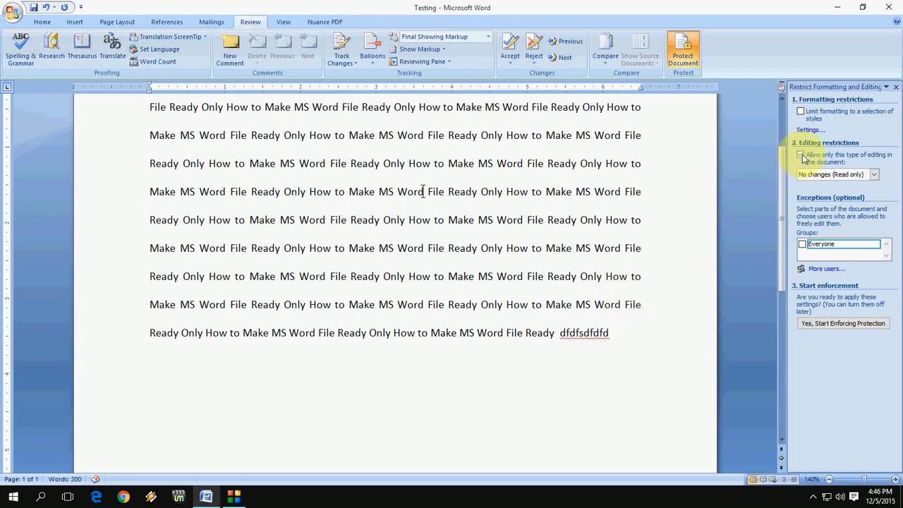
# Step: Untick 'Allow only this type of editing' and remove the ignored exceptions
pyautogui.click(801, 155)
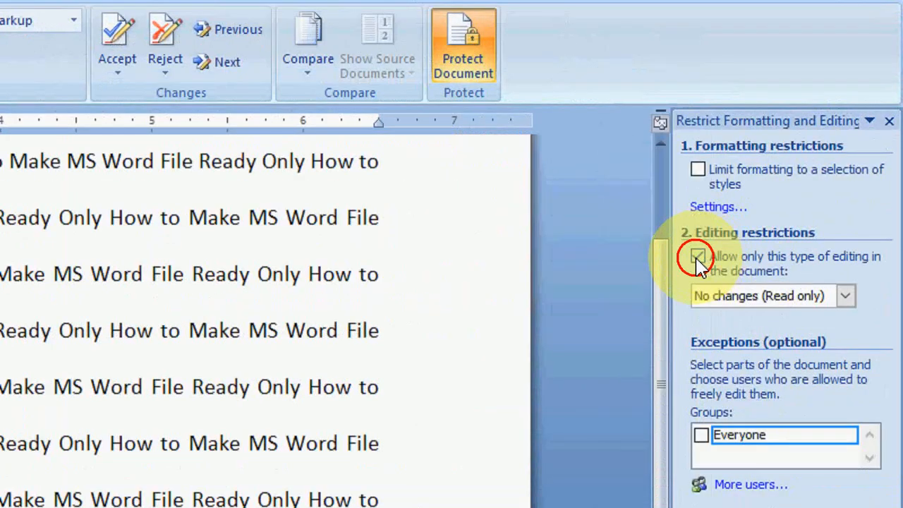
pyautogui.click(698, 257)
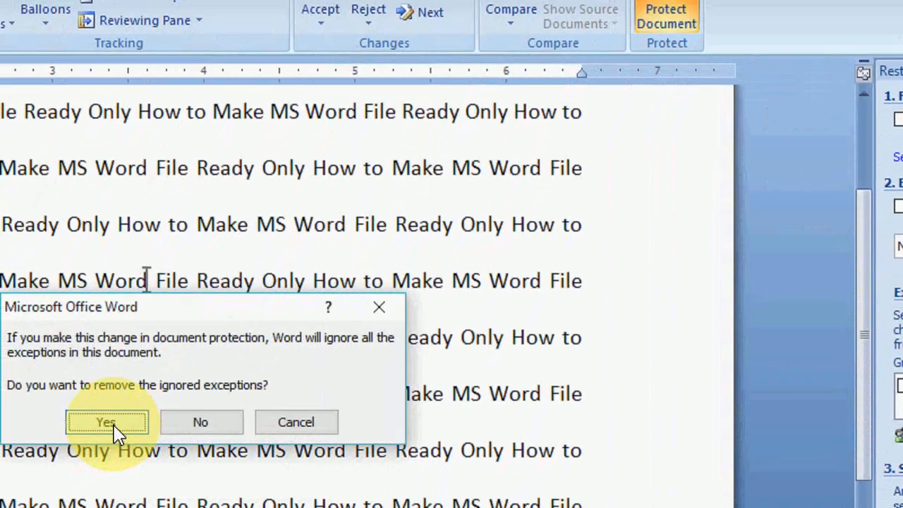
pyautogui.click(106, 422)
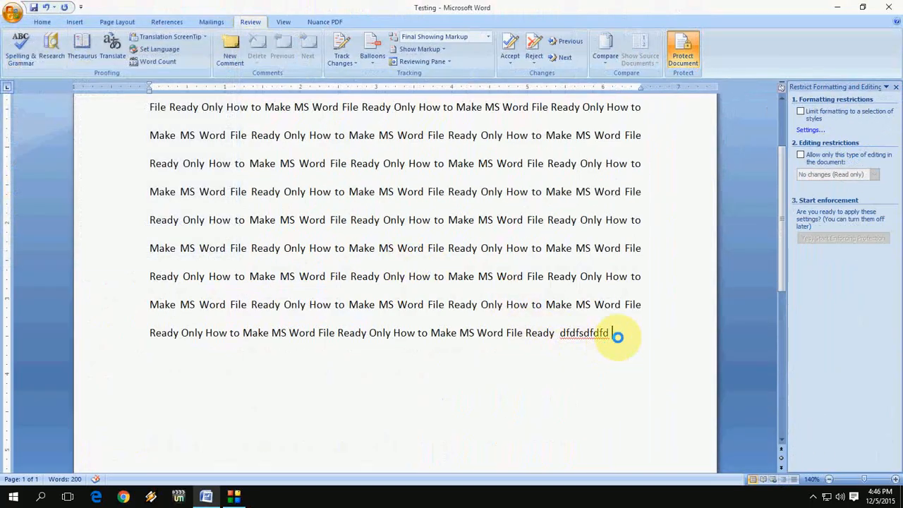
pyautogui.moveTo(392, 205)
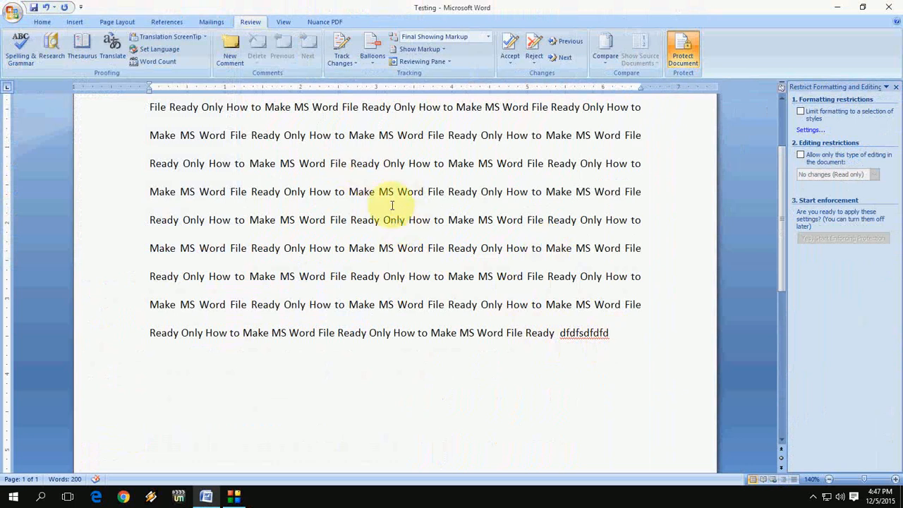